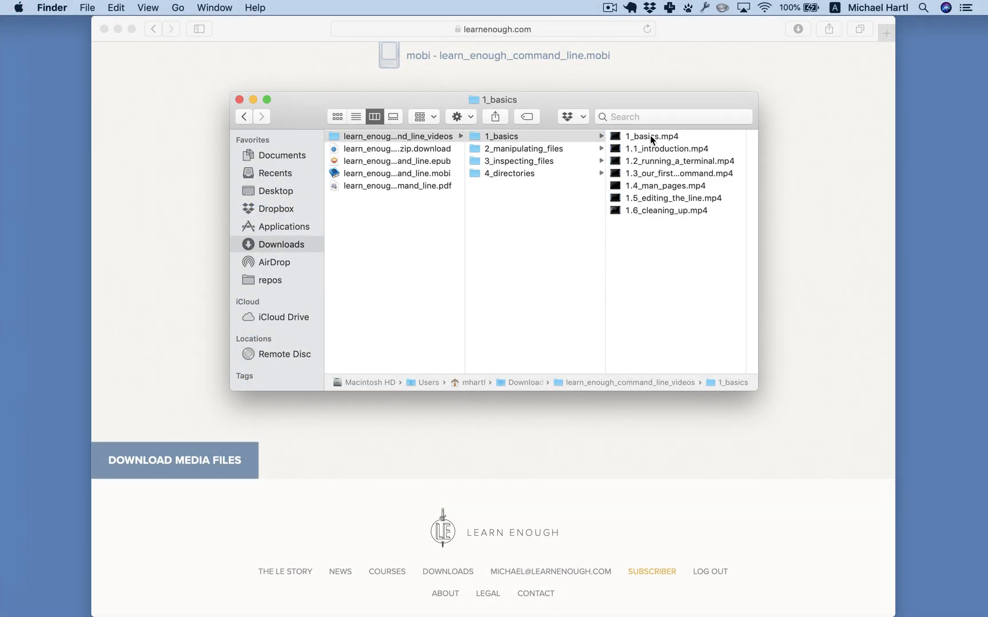
- Open the 1_basics chapter video and start playing the introductory video
double_click(650, 136)
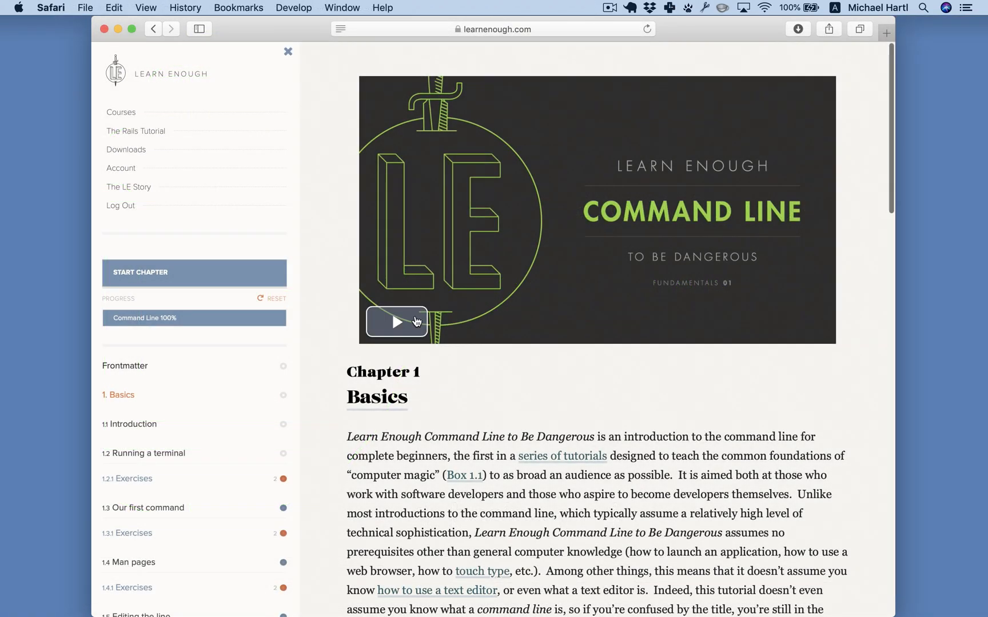
click(397, 322)
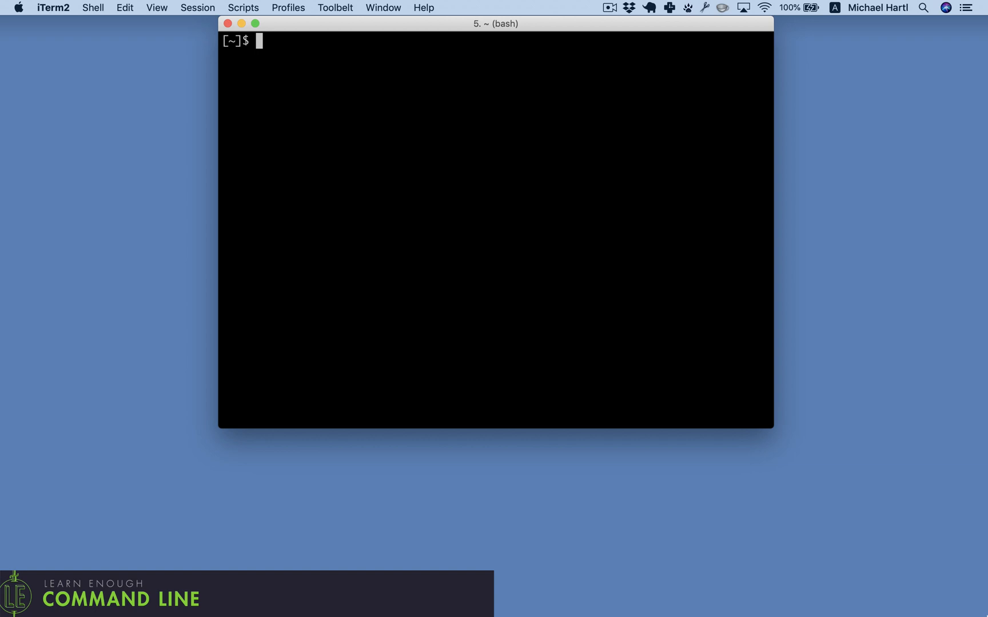
- Enter repos/mhartl.github.io, list its contents with ls, and launch Atom on the project
text(cd repos/mhartl.github.io/)
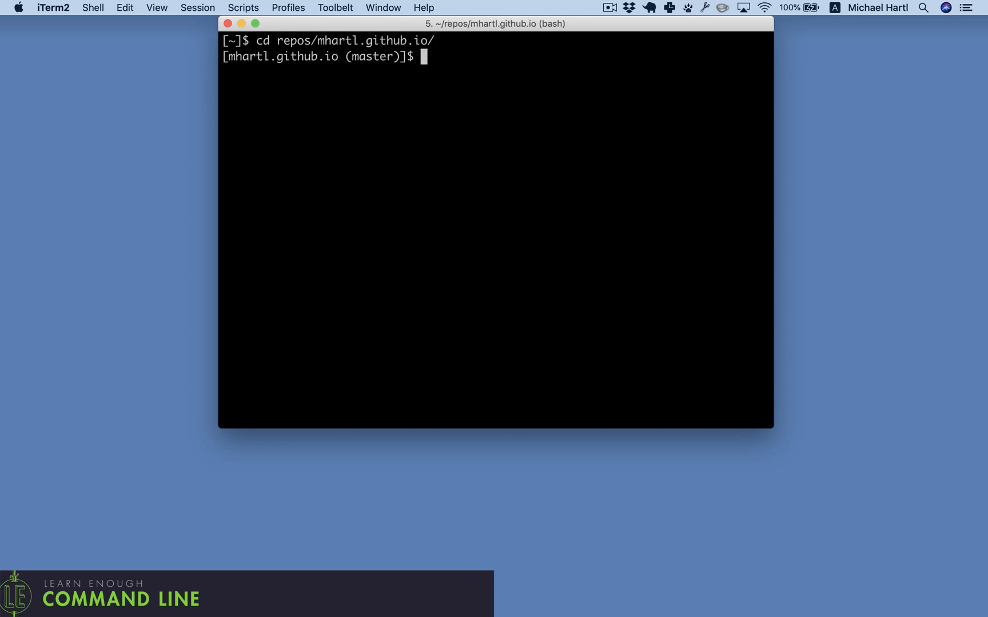
text(ls)
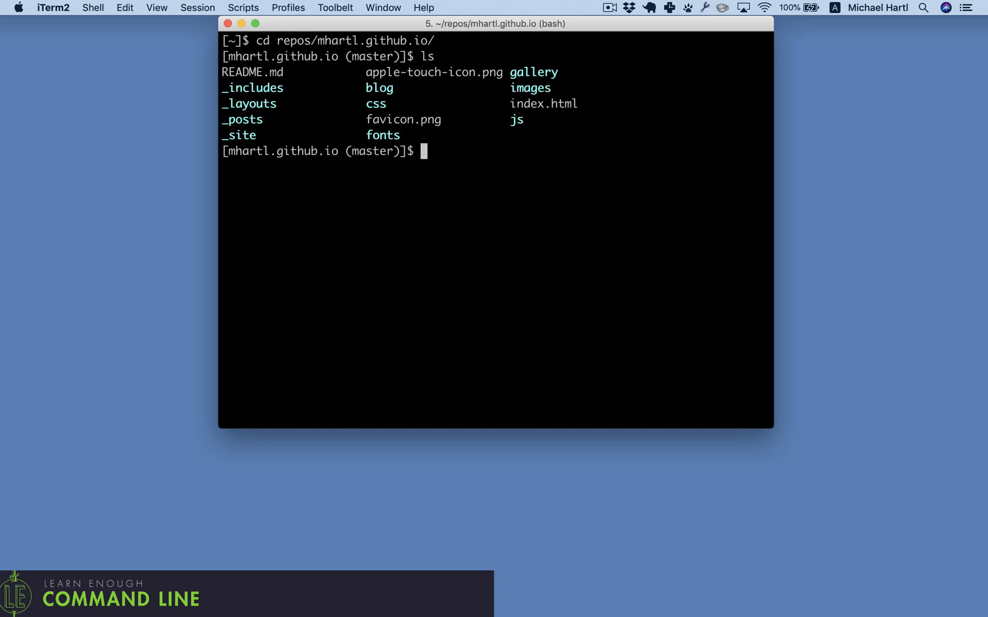
text(atom)
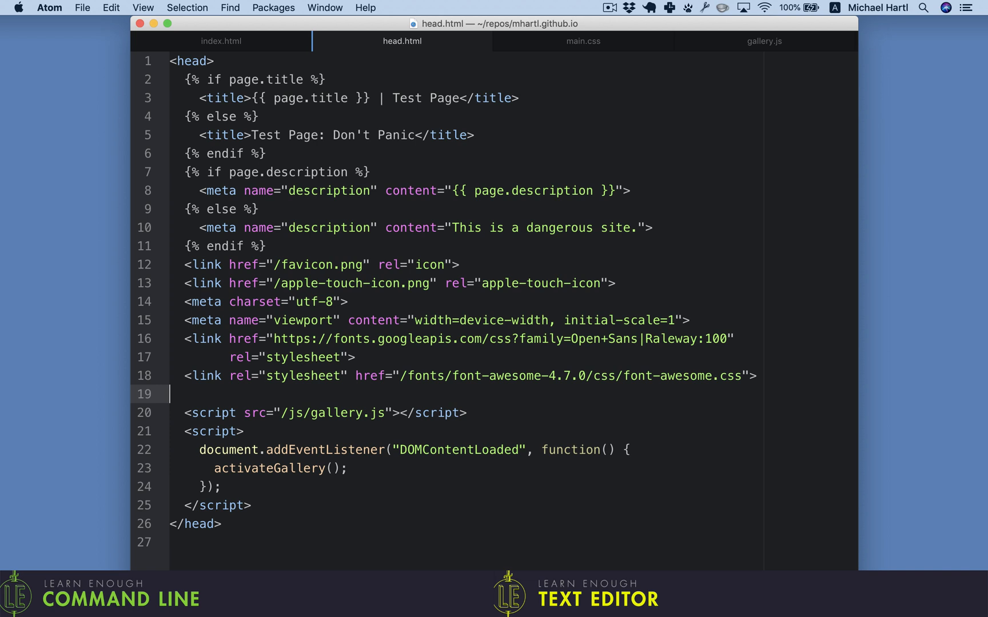
- Insert <link rel="stylesheet" href="/css/main.css"> after the font-awesome link in head.html
text(<link rel="stylesheet" href="/css/main.css">)
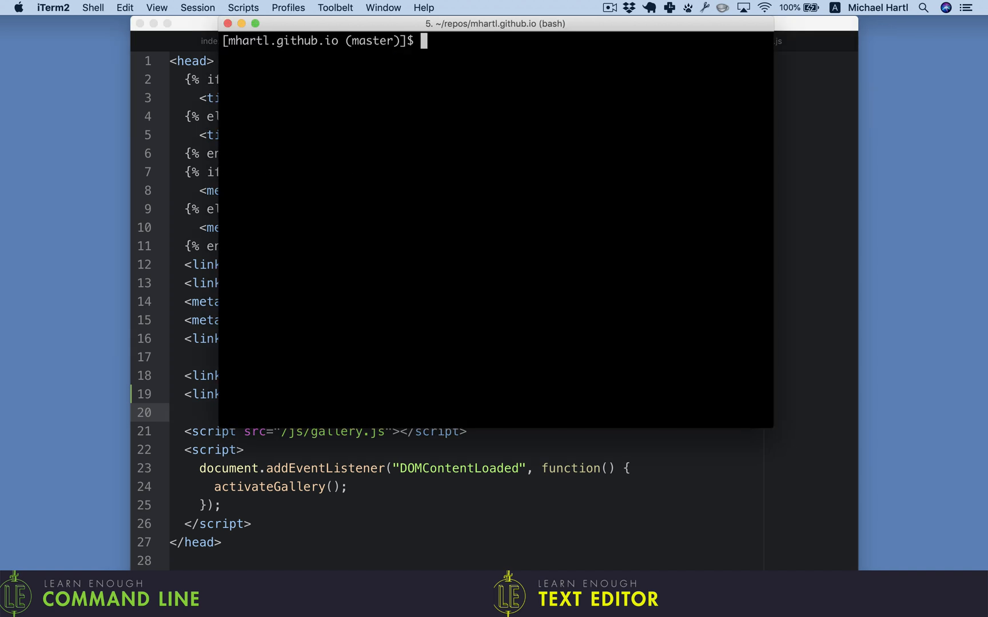
- Check the diff and commit all changes with the message "Add a stylesheet"
text(git diff)
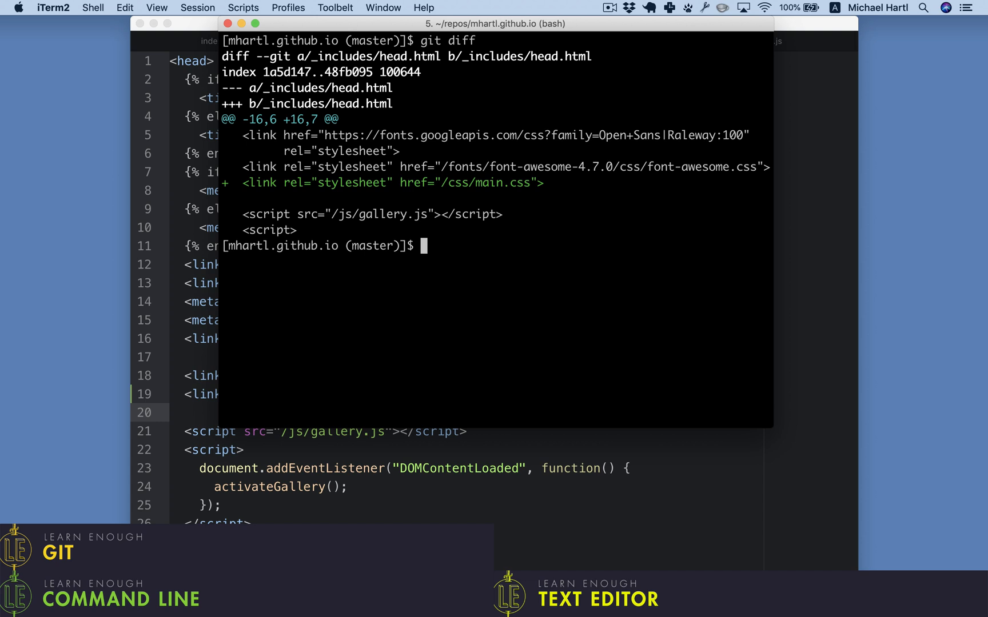
text(git commit)
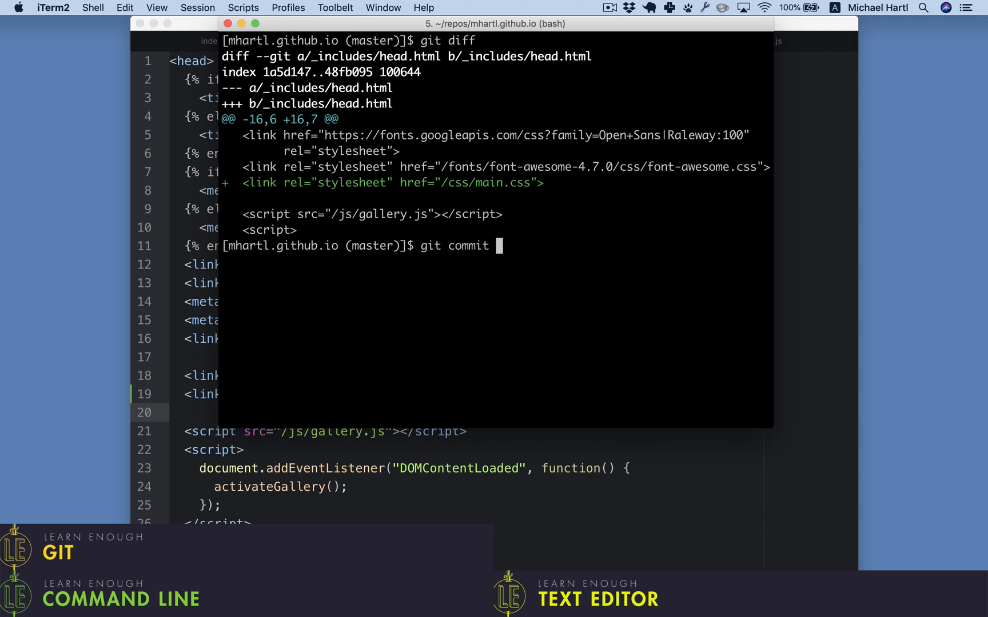
text(-am ")
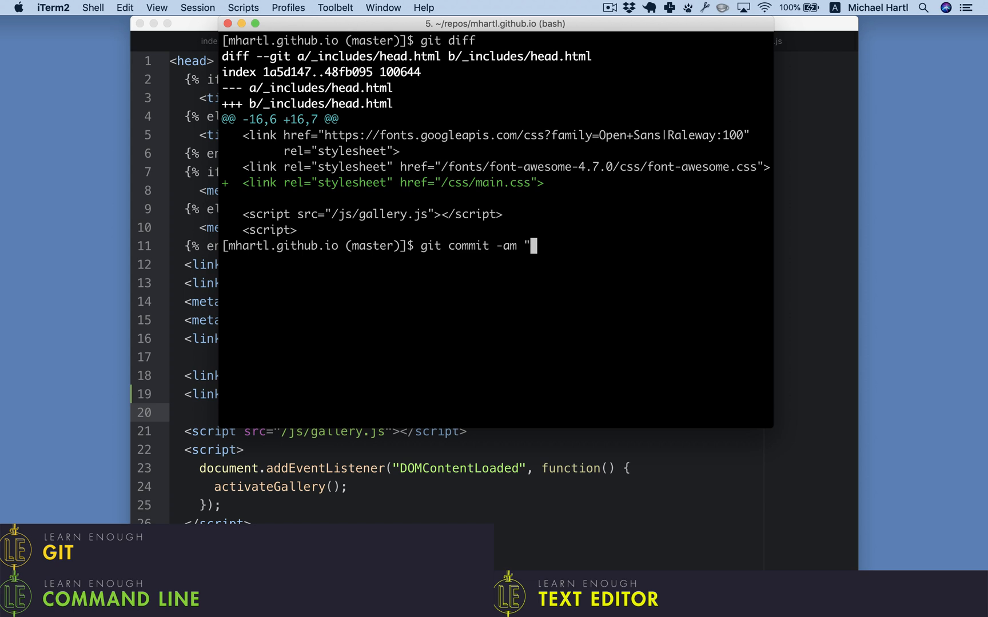
text(Add a stylesheet")
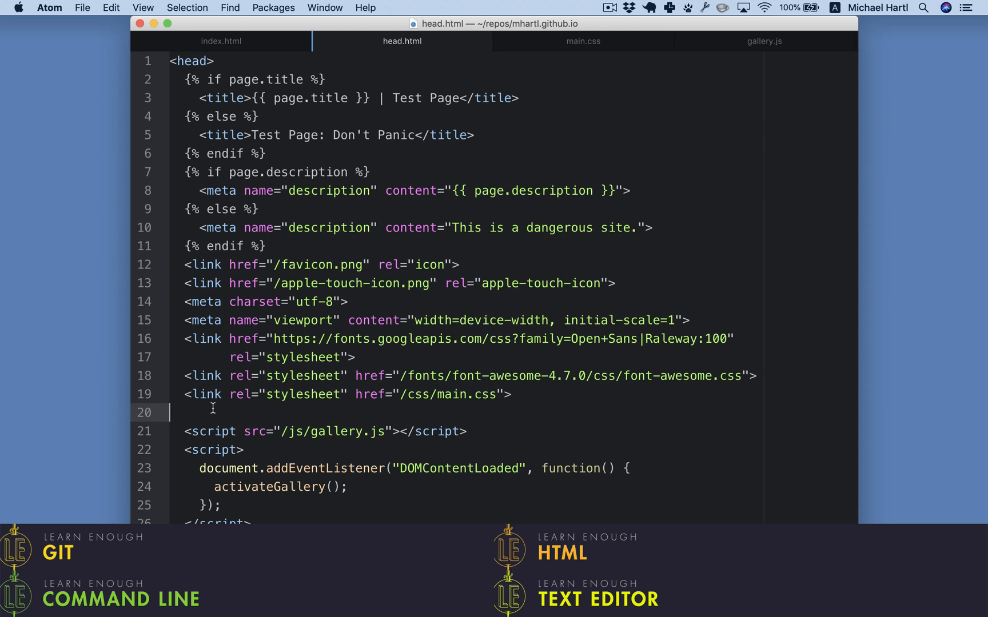
mouse_move(565, 53)
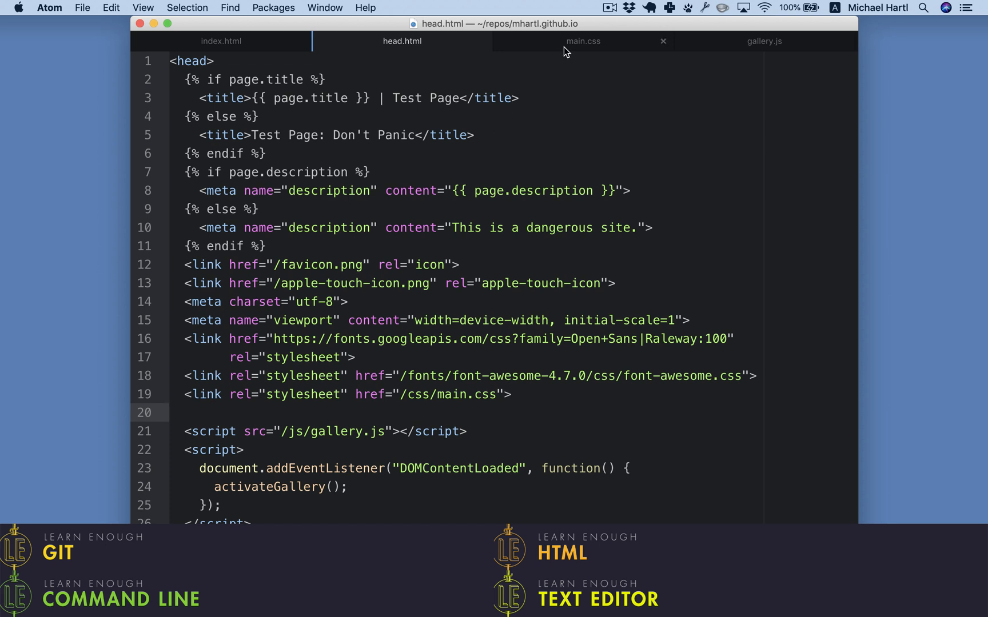
- Switch to main.css in Atom and scroll through its style rules
click(583, 40)
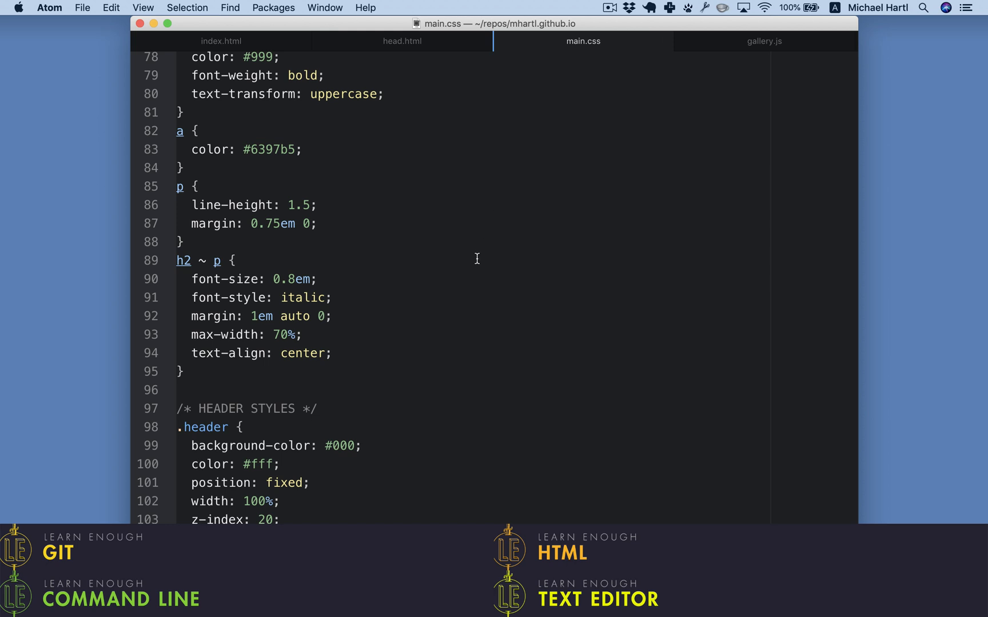
scroll(up, 3)
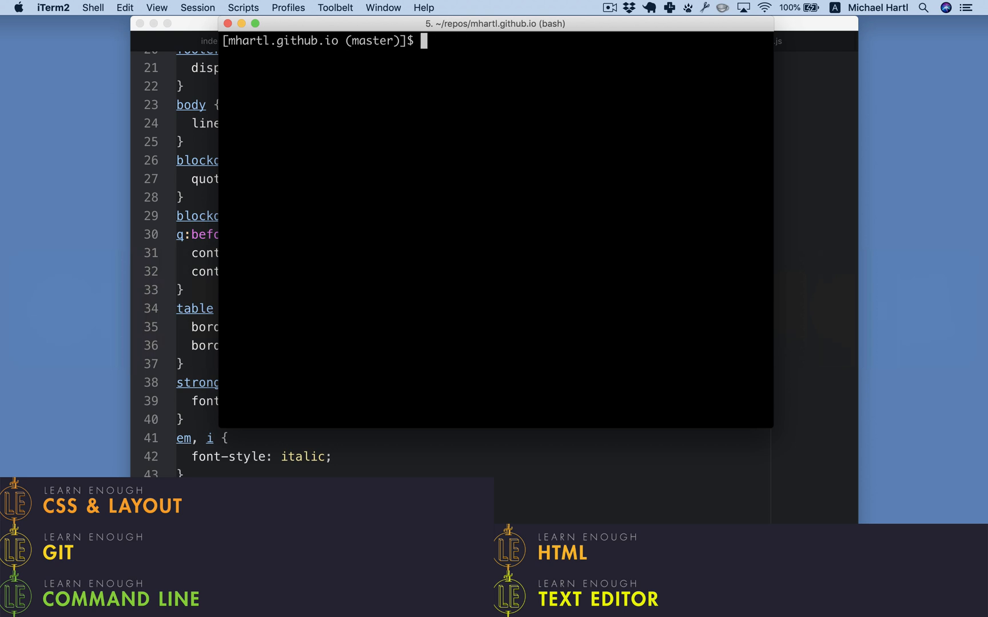
- Push the stylesheet commit to the remote with git push
text(gi)
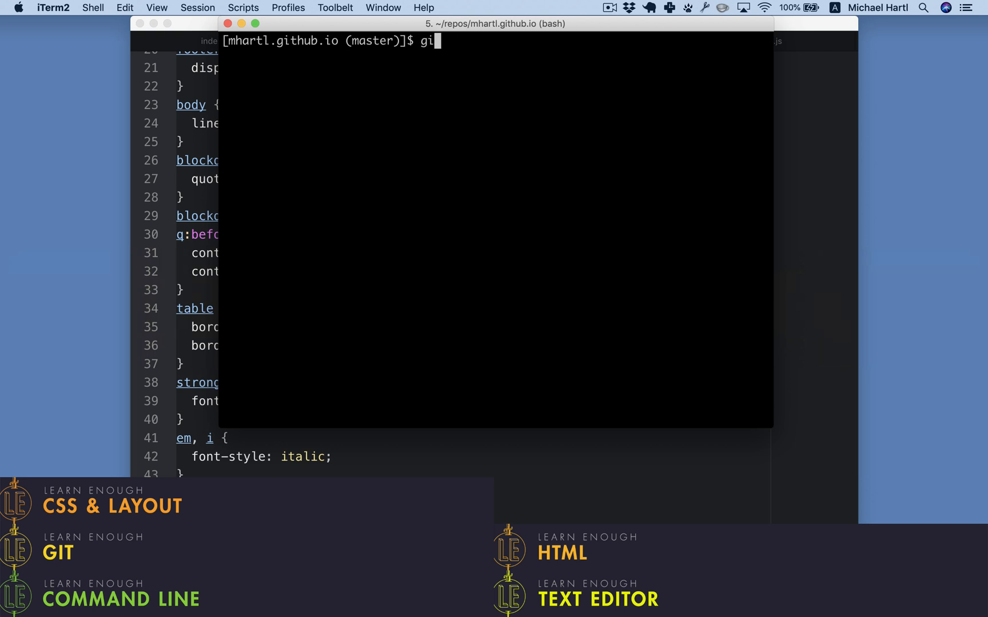
text(git push)
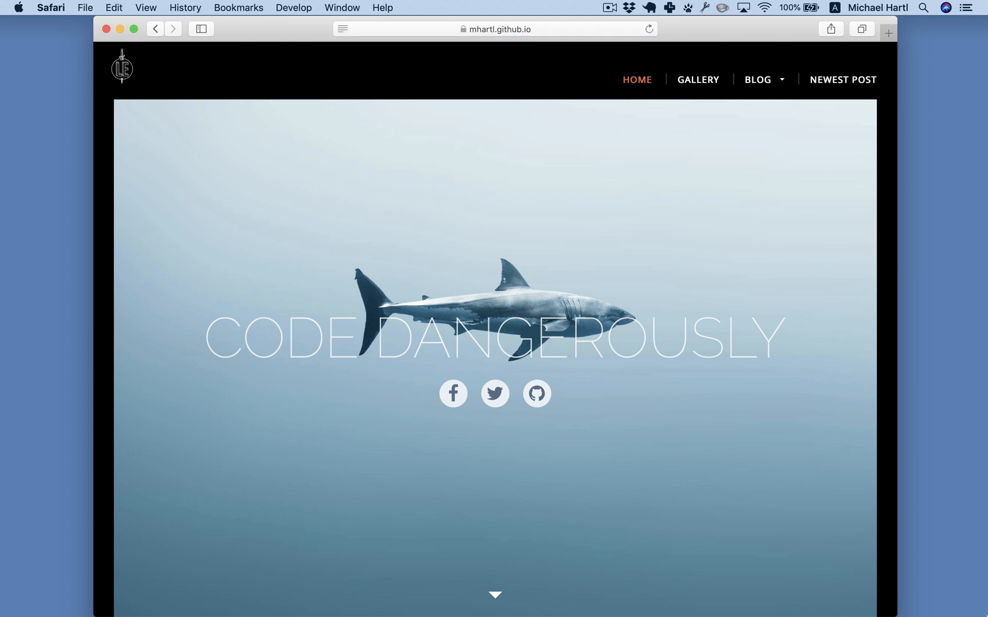
- Scroll the live mhartl.github.io page and go to its Gallery showing Venice Beach
scroll(down, 3)
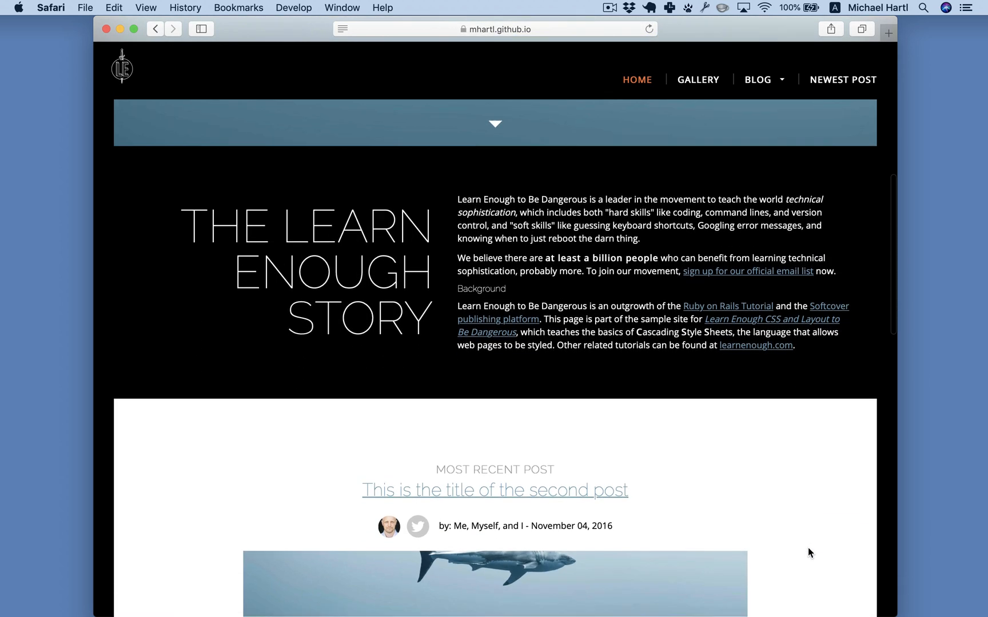
scroll(down, 3)
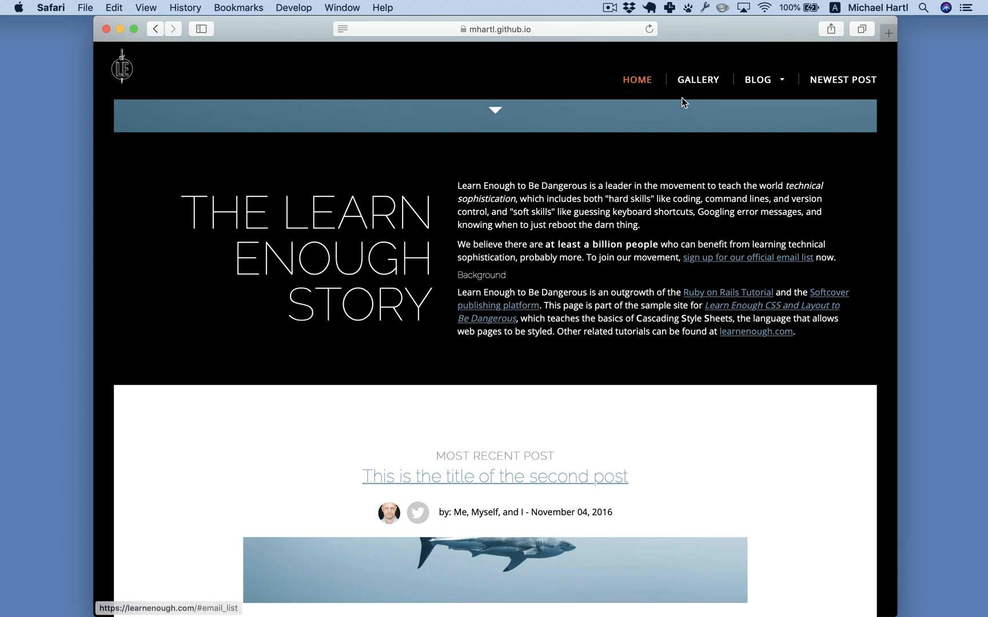
click(698, 79)
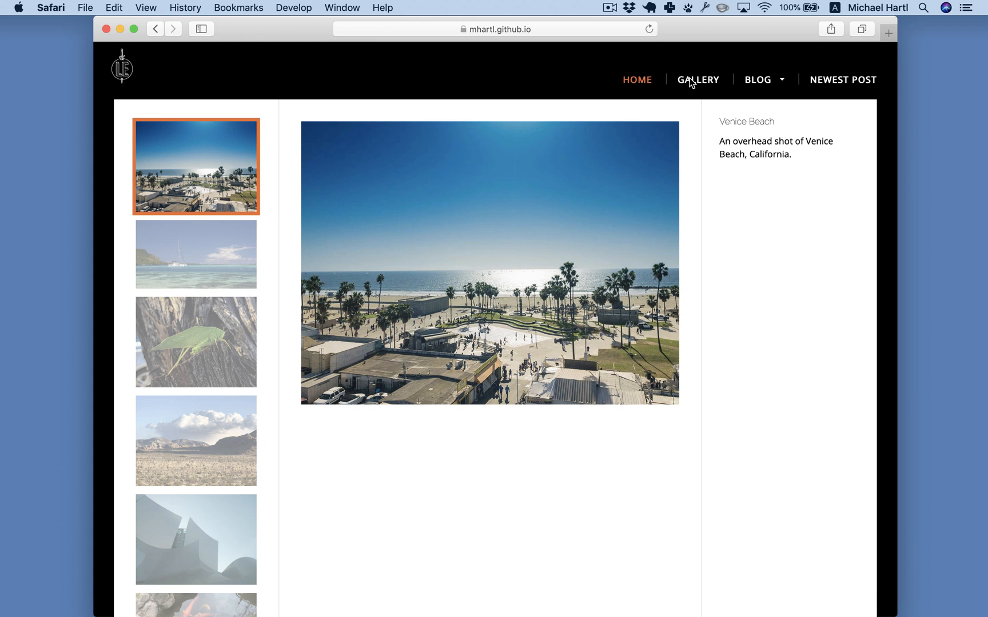
mouse_move(697, 116)
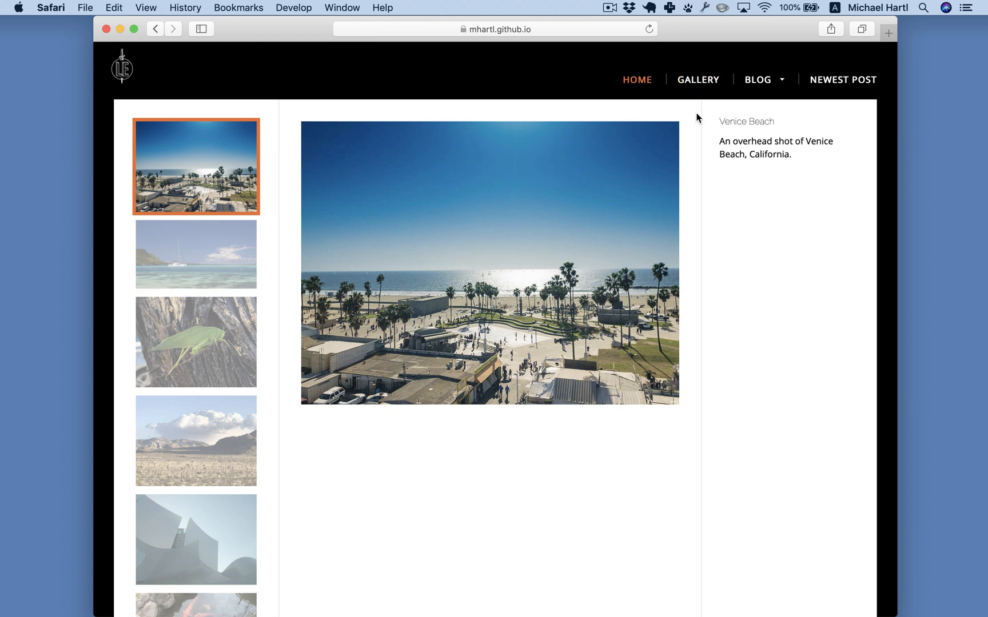
- Return to Atom's head.html and select line 21 loading gallery.js
key(cmd+tab)
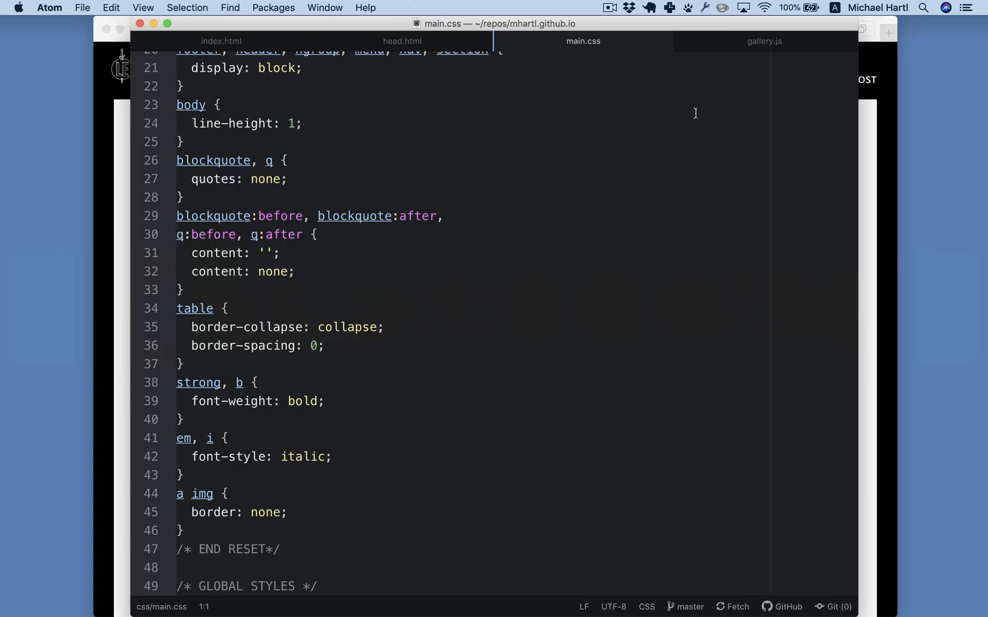
click(402, 41)
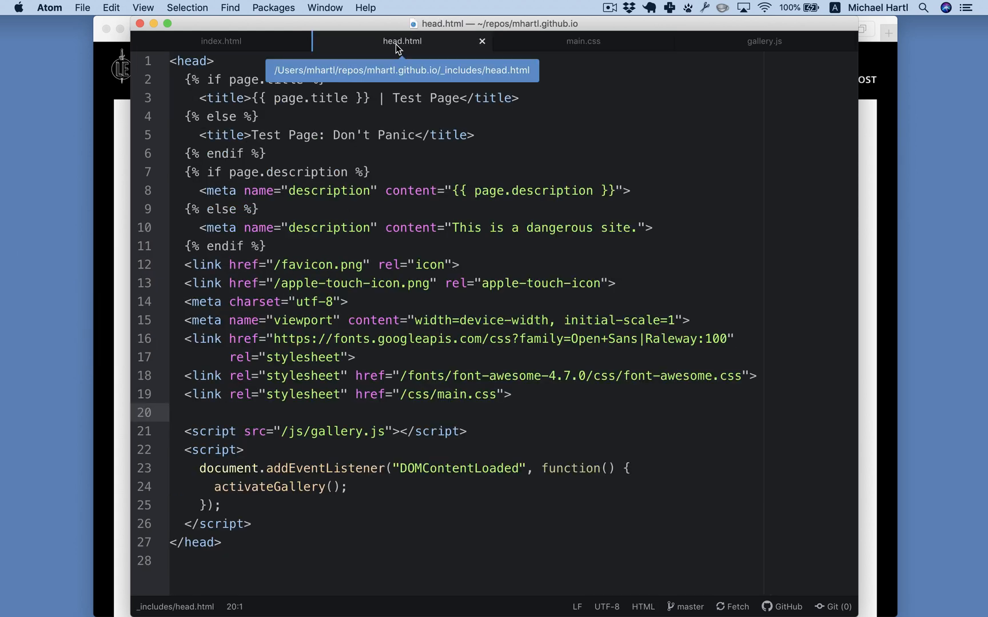
double_click(336, 432)
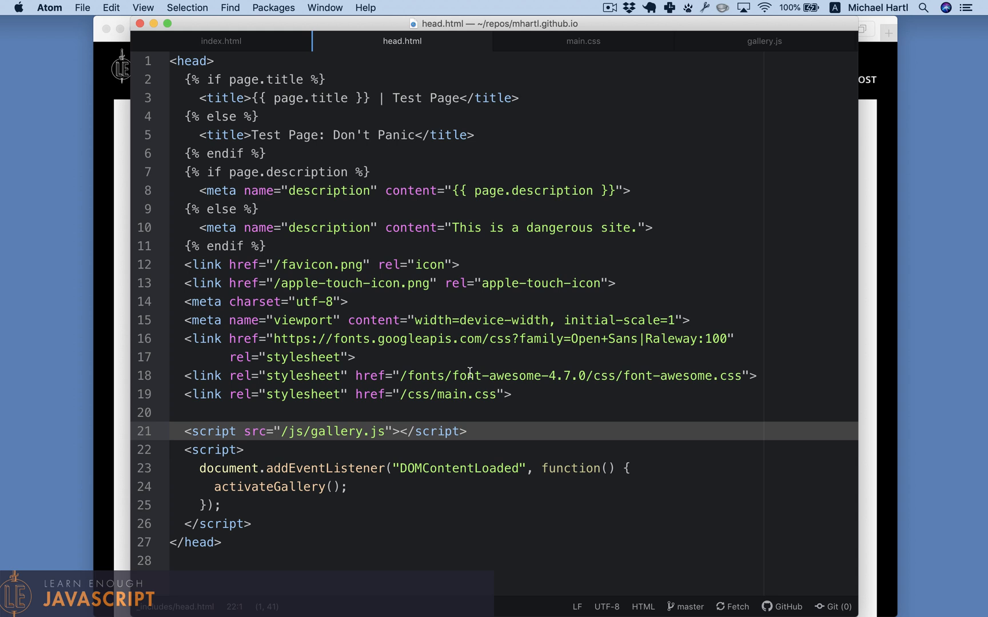
click(764, 41)
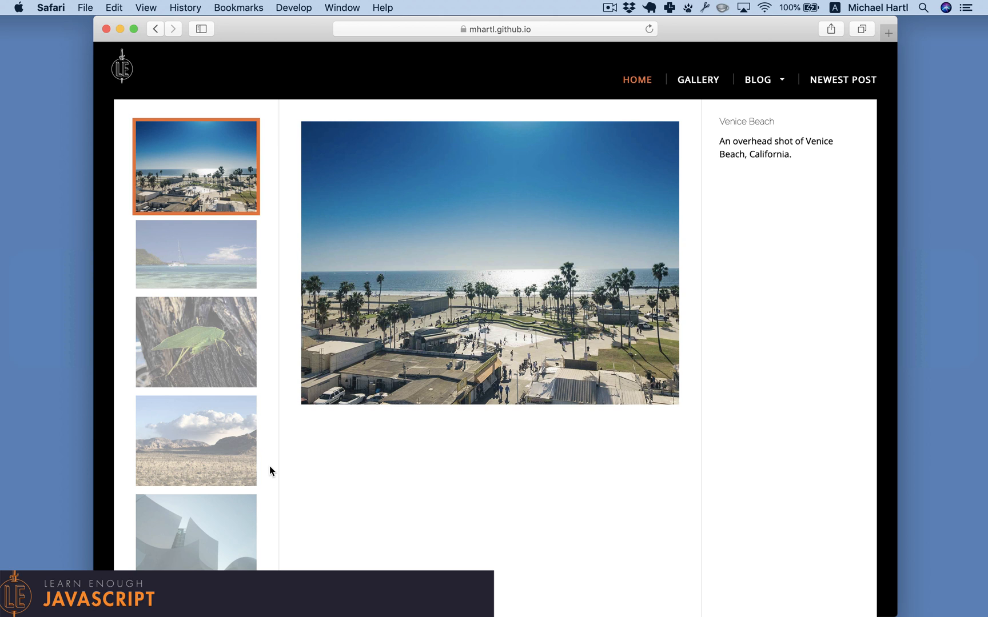
- Scroll the thumbnails and feature the Great White Shark photo in the gallery
scroll(down, 3)
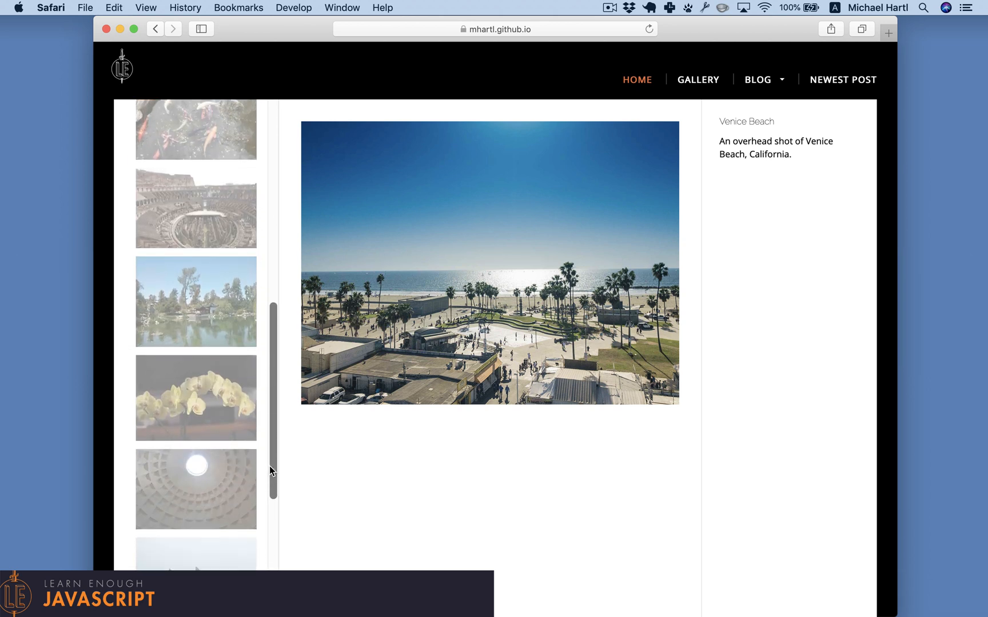
click(196, 434)
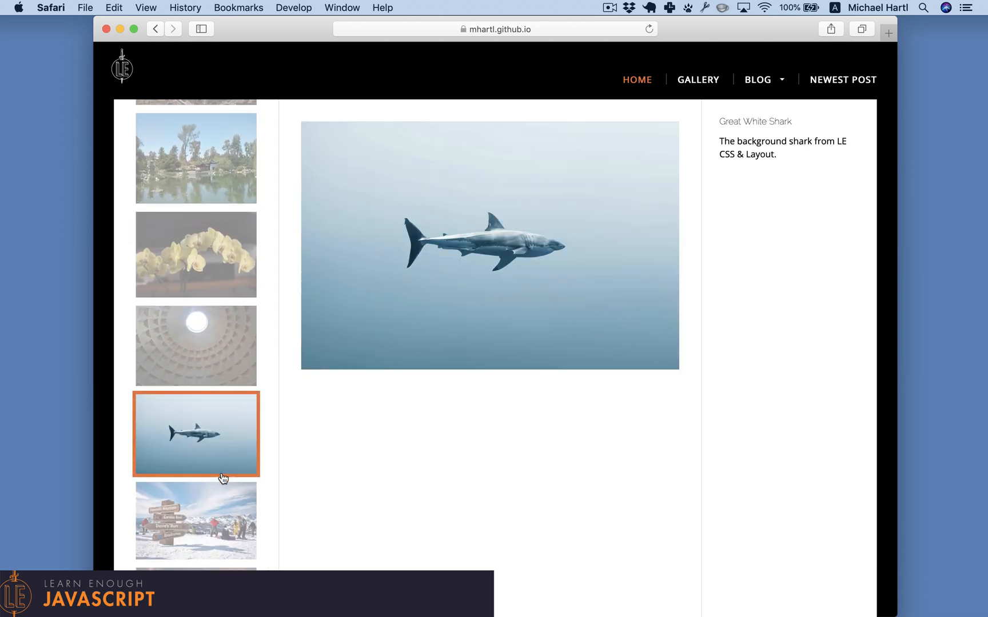
scroll(down, 3)
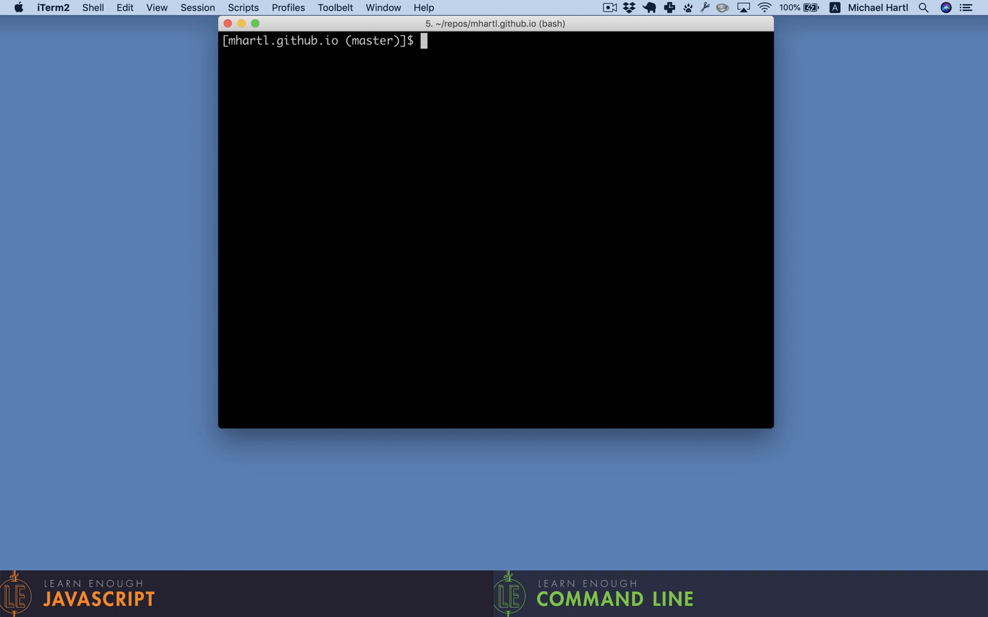
- Run the js_tutorial script and ruby_tutorial's ./wikp on the Wikipedia article, then move to palindrome_app
text(cd .)
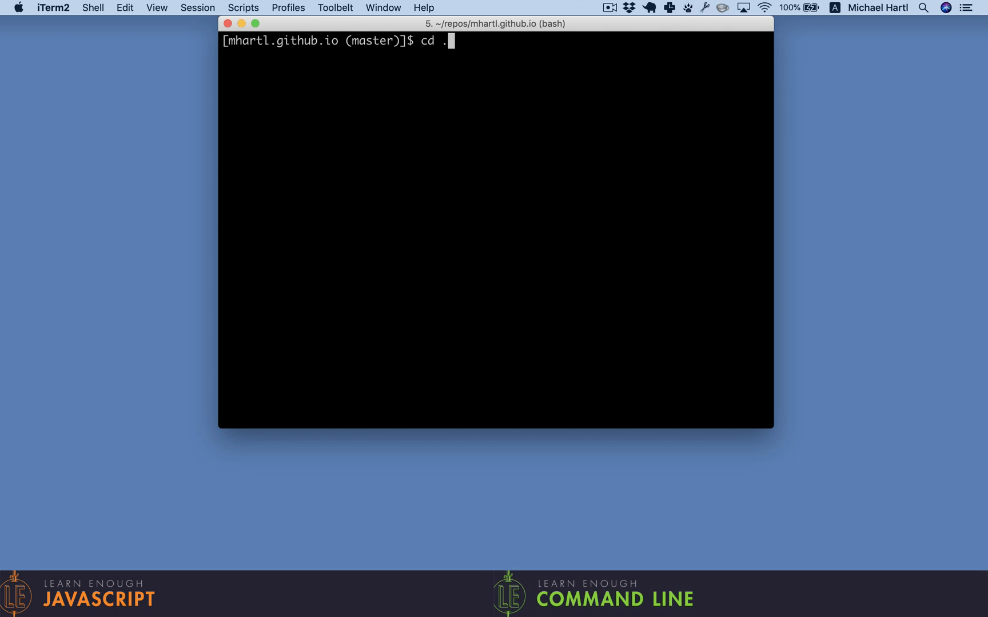
text(./js_tutorial)
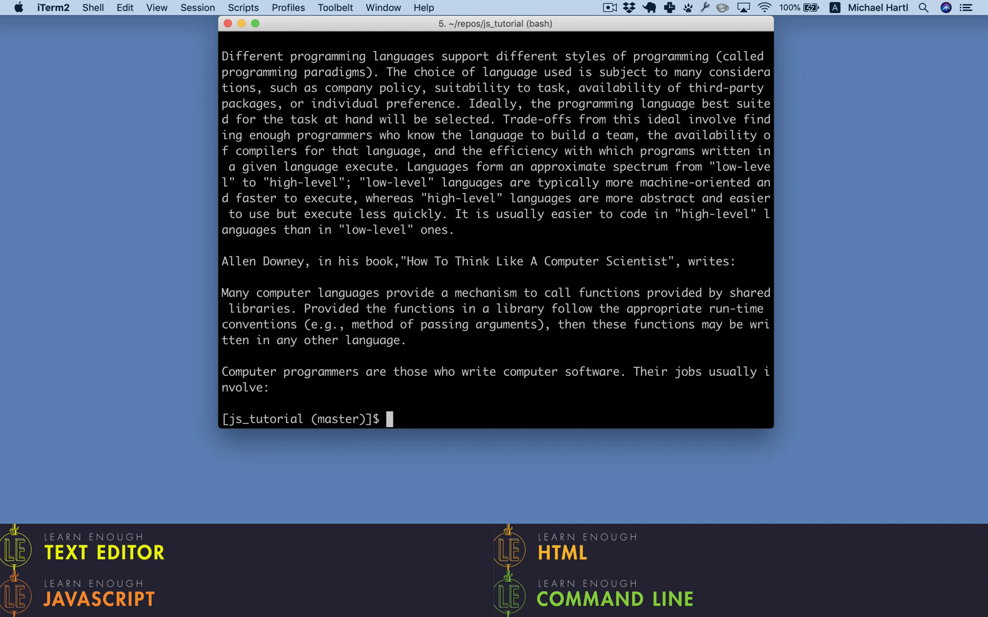
text(cd ../ru)
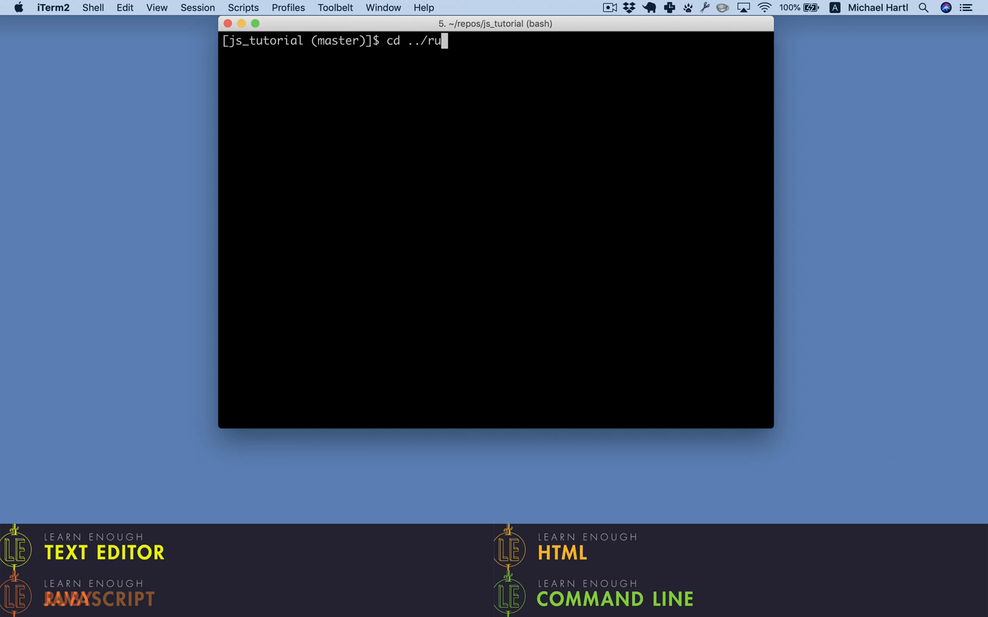
text(by_tutorial)
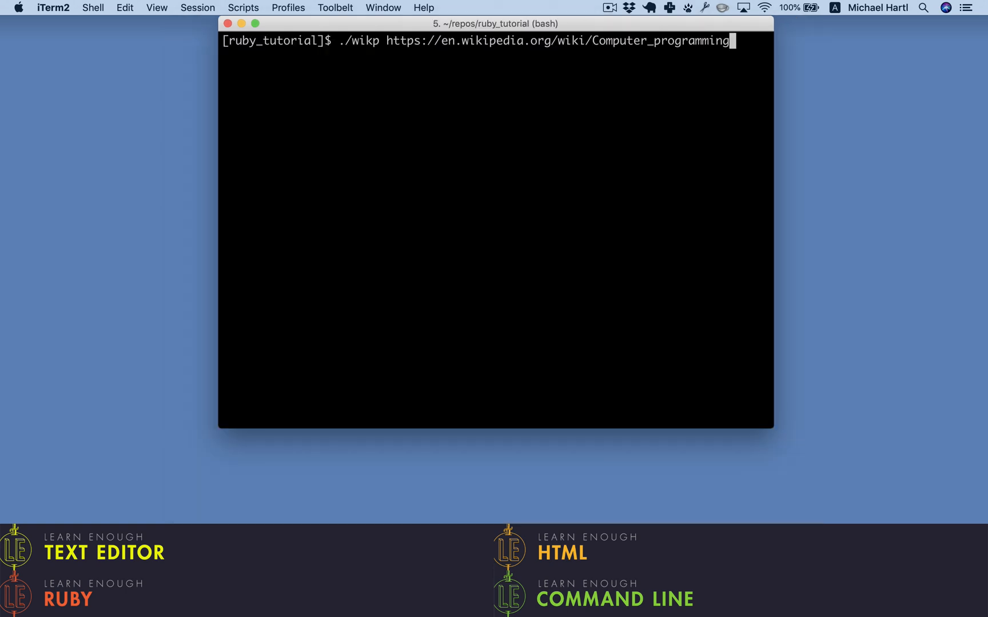
key(Return)
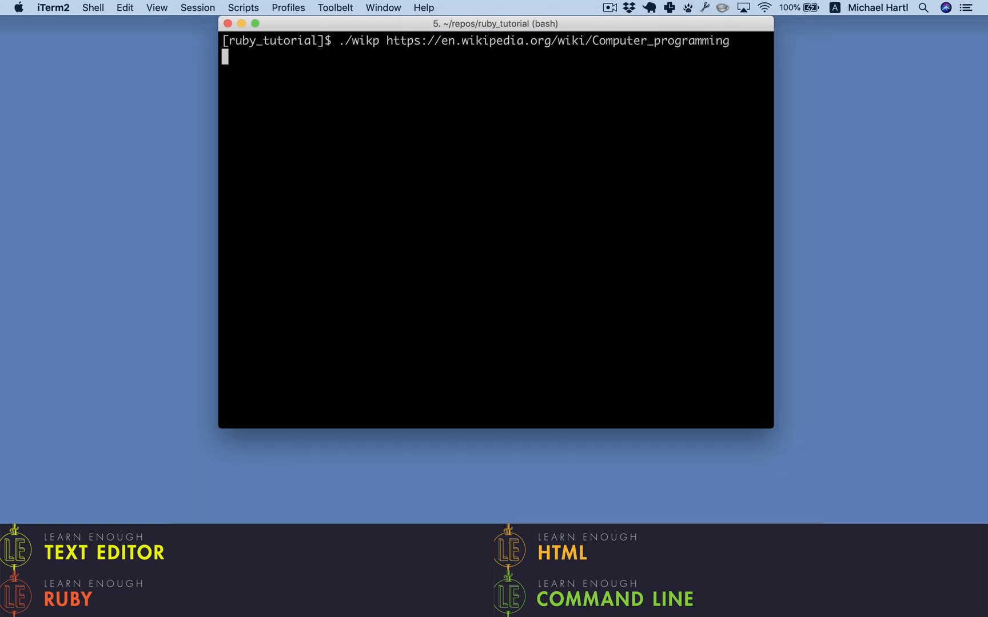
text(cd ../palindrome_app)
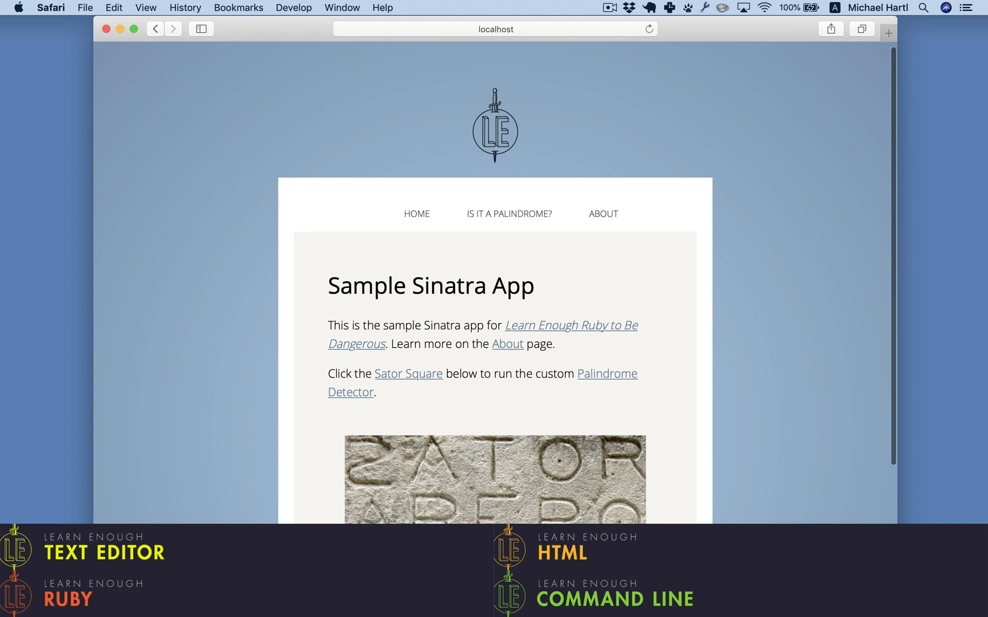
- Test 'A man, a plan, a canal—Panama!' in the Palindrome Detector page
click(606, 374)
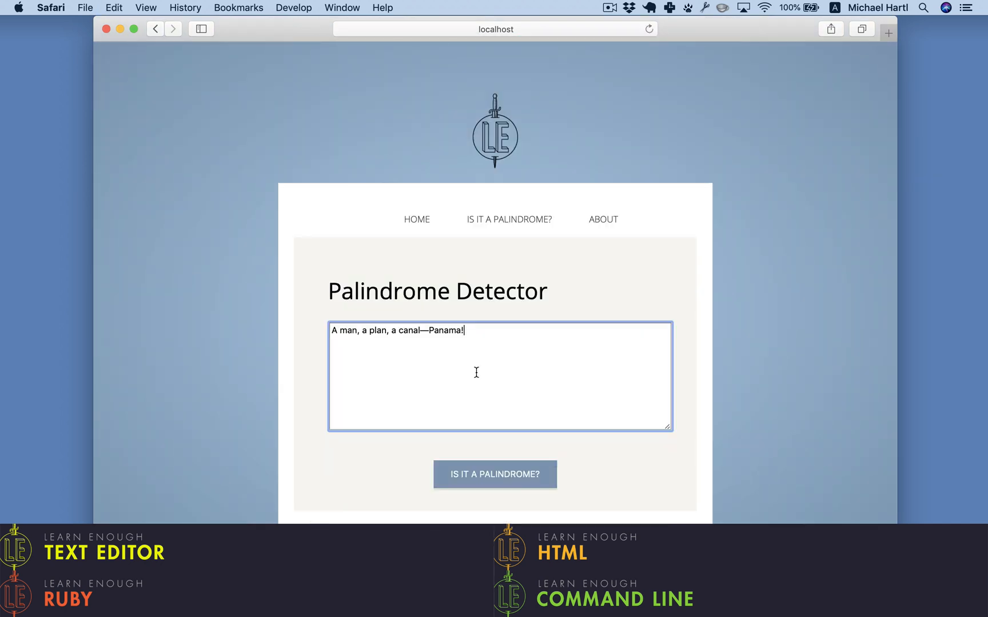
click(494, 475)
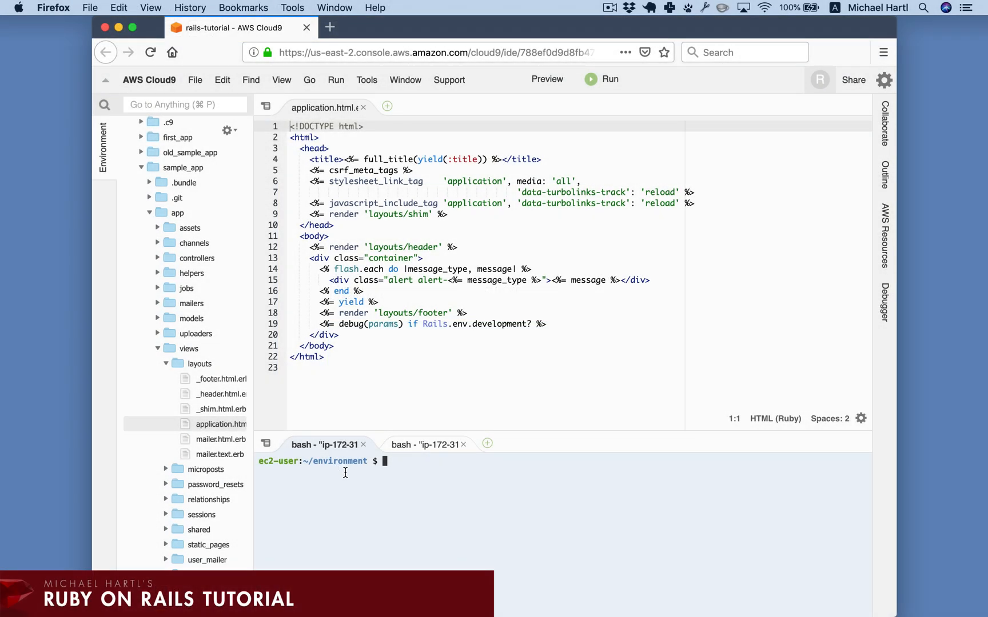
- Move into sample_app/ and run git status, showing unstaged changes on master
text(cd)
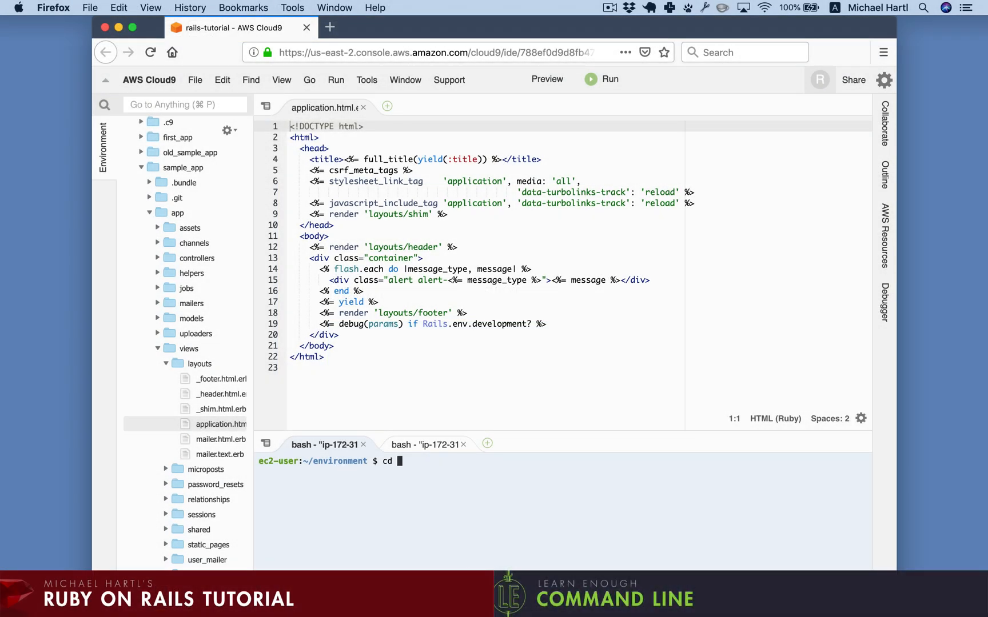
text(sample_app/)
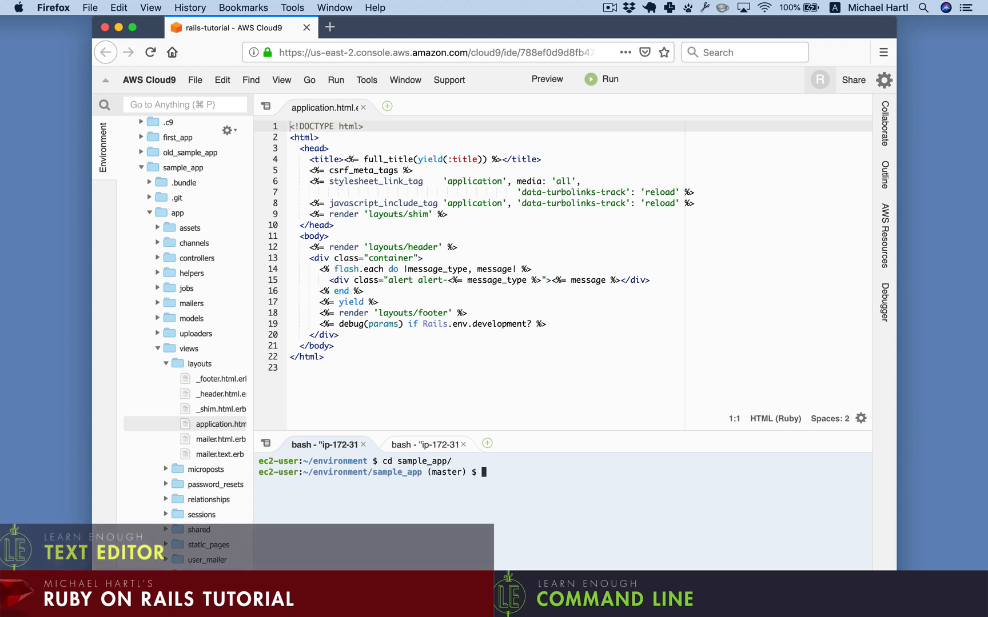
text(git status)
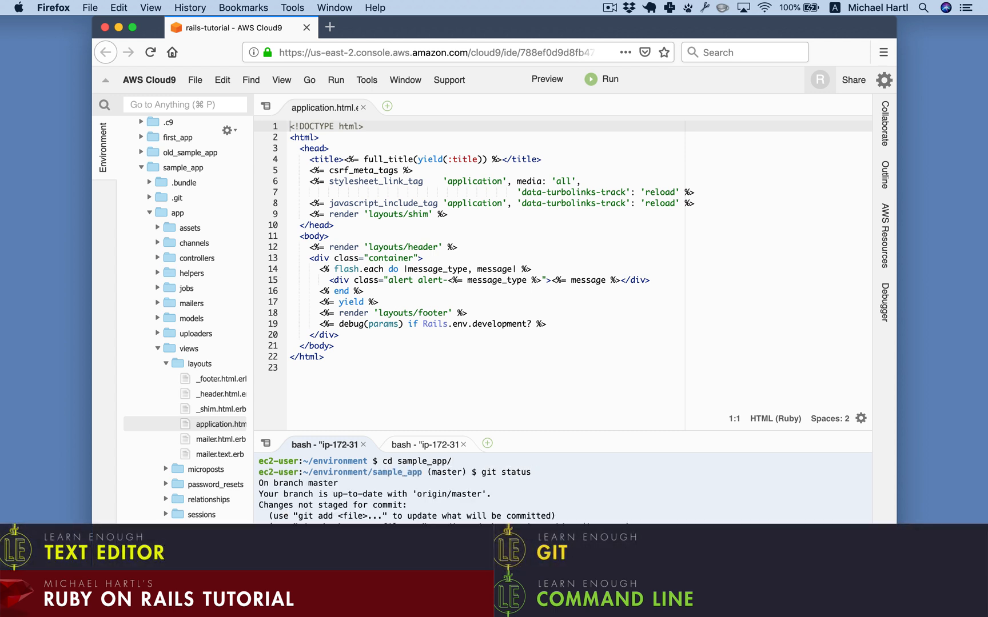